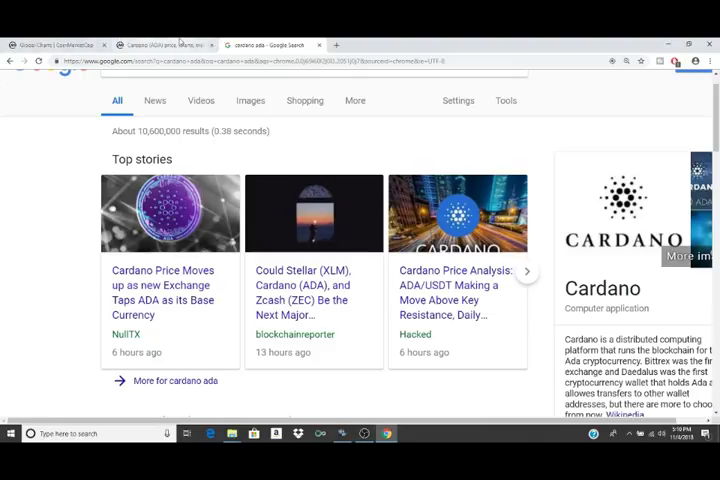
Switch to the 'Cardano (ADA) price, charts' CoinMarketCap tab.
{"action": "left_click", "coordinate": [170, 43]}
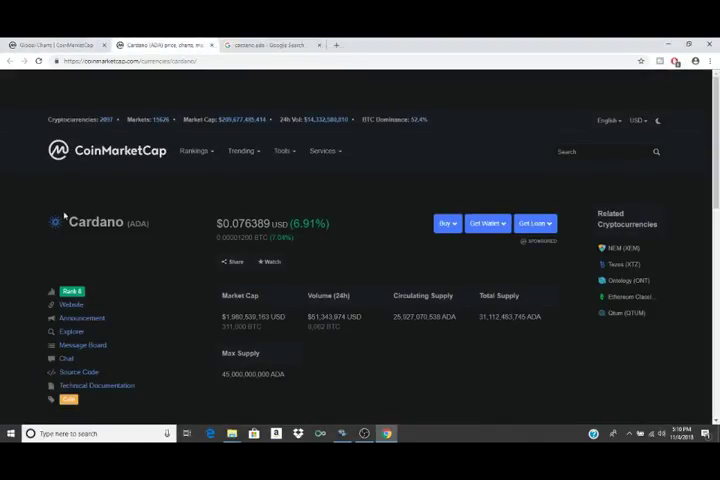
{"action": "mouse_move", "coordinate": [369, 208]}
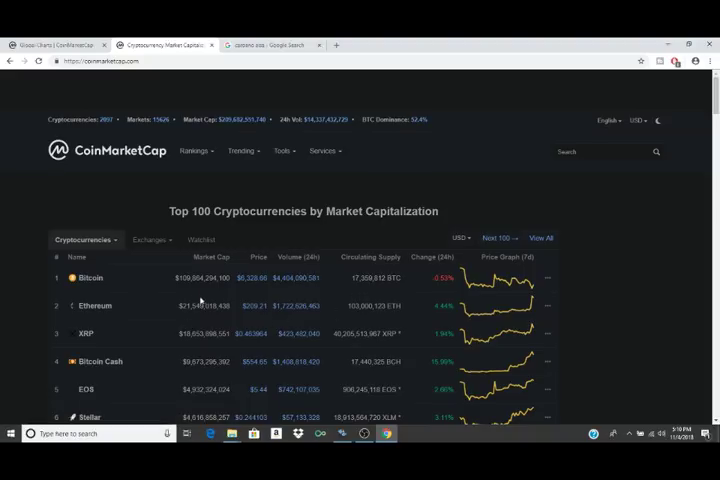
{"action": "mouse_move", "coordinate": [152, 281]}
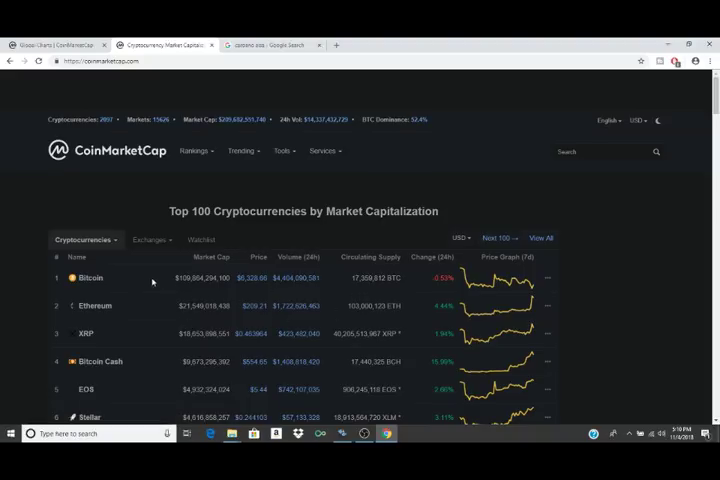
{"action": "mouse_move", "coordinate": [202, 295]}
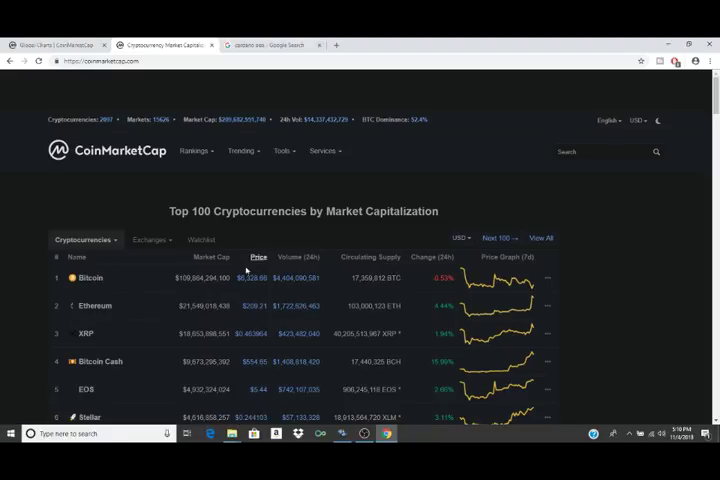
Scroll down the Top 100 table until Cardano appears at rank 8.
{"action": "scroll", "scroll_direction": "down", "scroll_amount": 3}
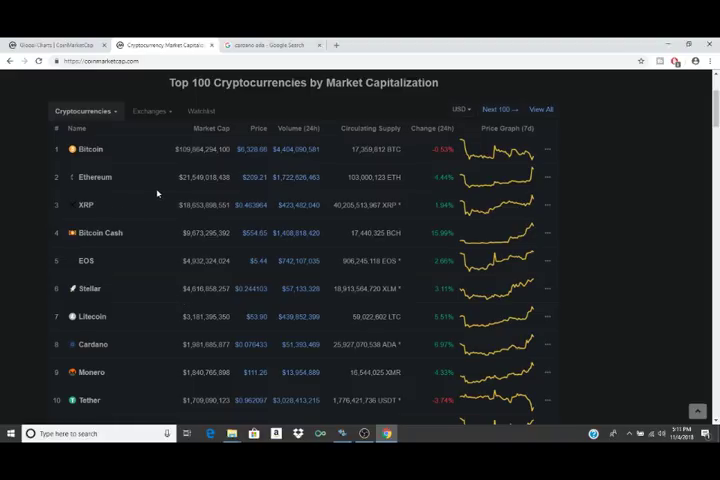
{"action": "mouse_move", "coordinate": [151, 154]}
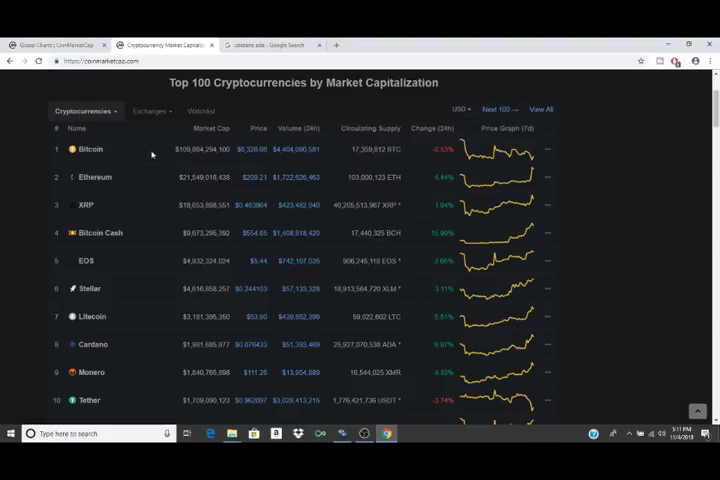
{"action": "mouse_move", "coordinate": [138, 349]}
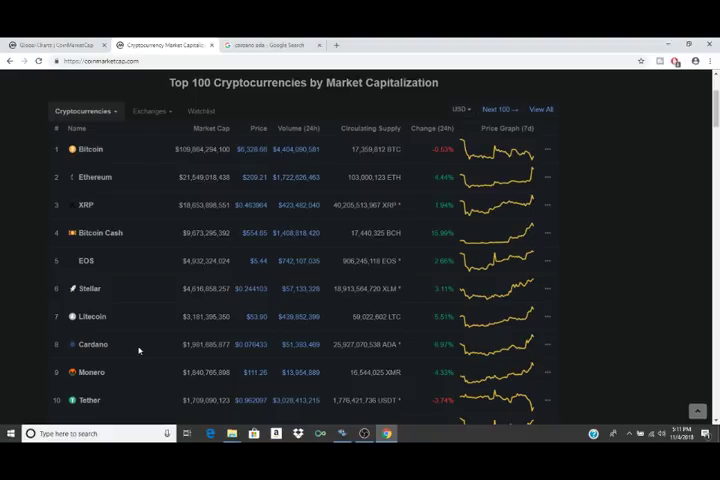
{"action": "scroll", "scroll_direction": "down", "scroll_amount": 3}
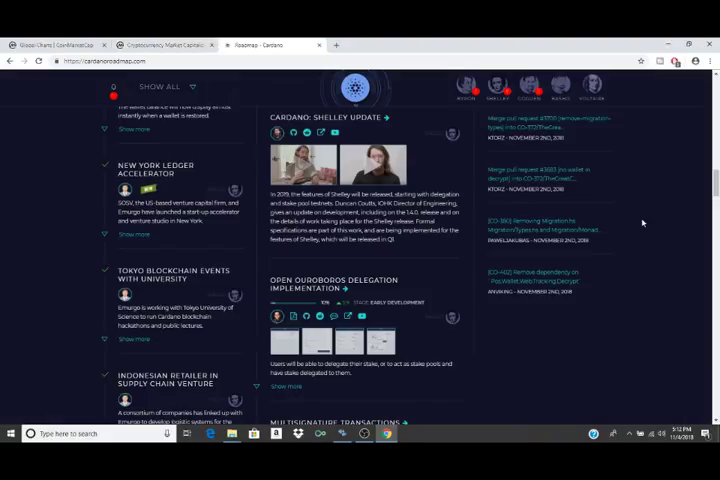
{"action": "scroll", "scroll_direction": "down", "scroll_amount": 3}
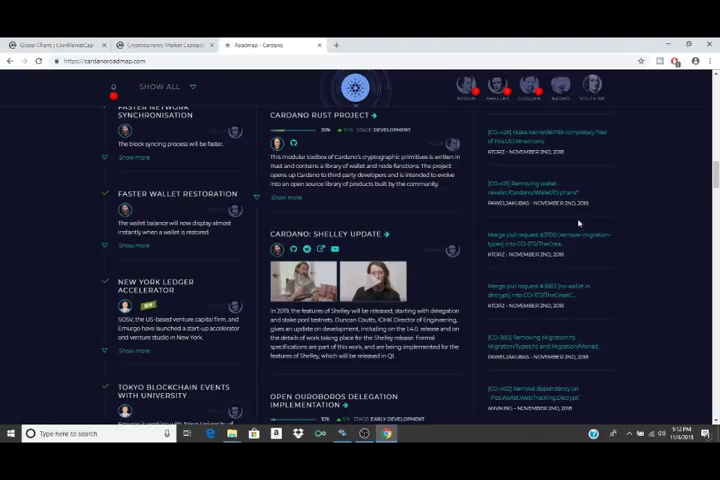
{"action": "mouse_move", "coordinate": [642, 162]}
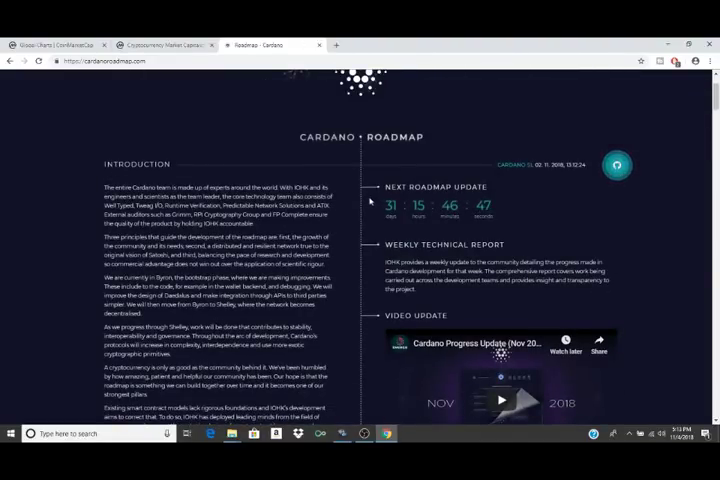
{"action": "scroll", "scroll_direction": "down", "scroll_amount": 3}
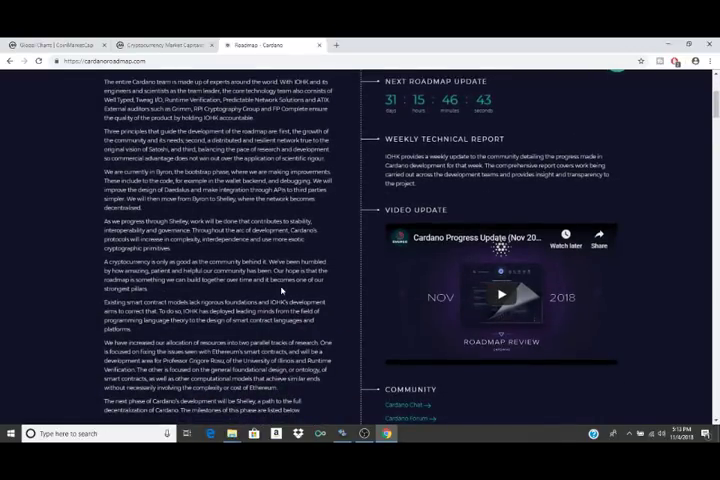
{"action": "scroll", "scroll_direction": "down", "scroll_amount": 3}
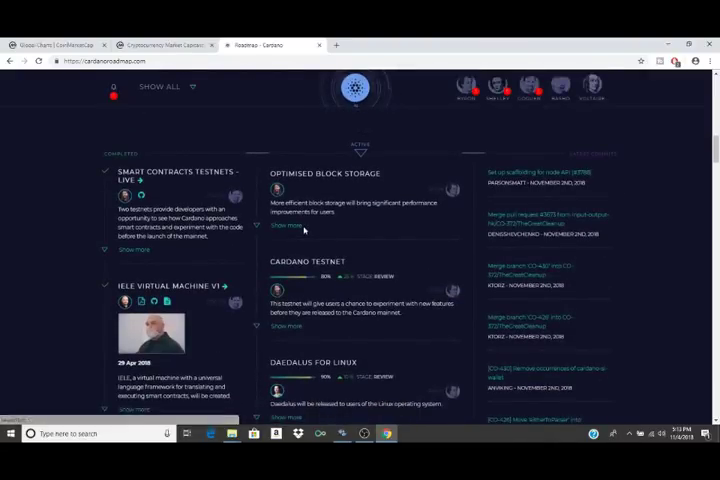
{"action": "mouse_move", "coordinate": [416, 230]}
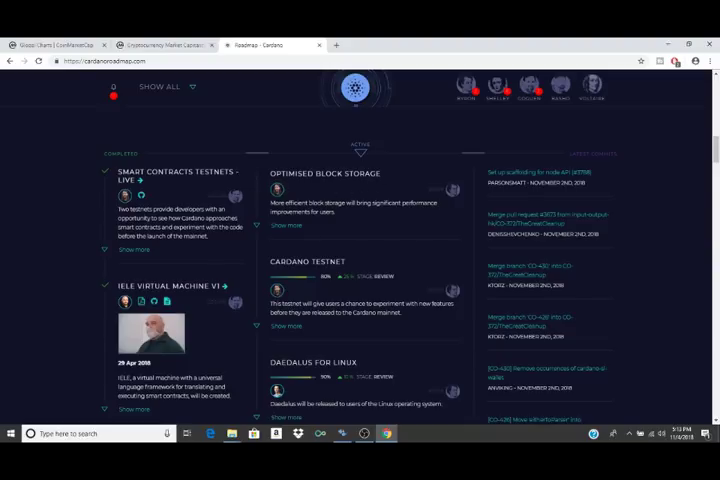
{"action": "scroll", "scroll_direction": "down", "scroll_amount": 3}
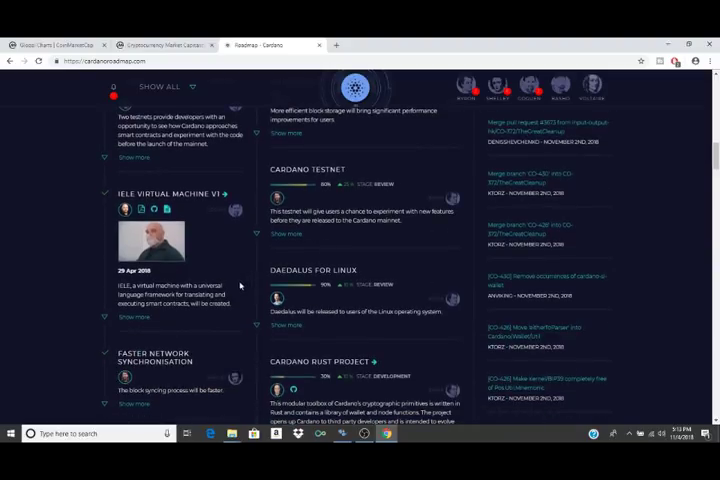
{"action": "mouse_move", "coordinate": [597, 327]}
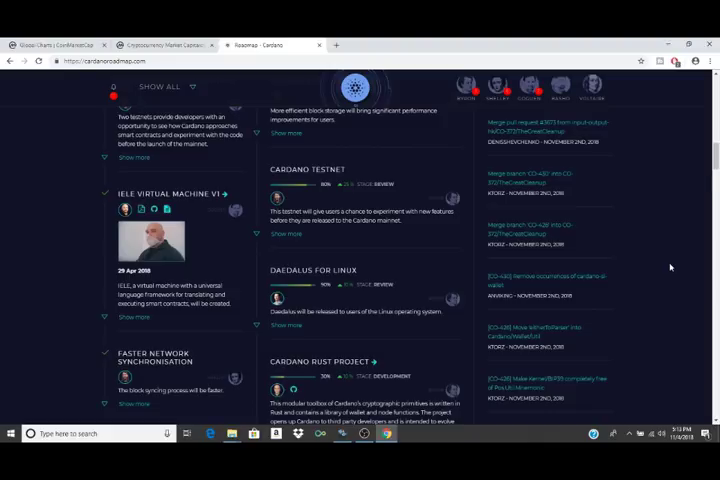
{"action": "scroll", "scroll_direction": "down", "scroll_amount": 3}
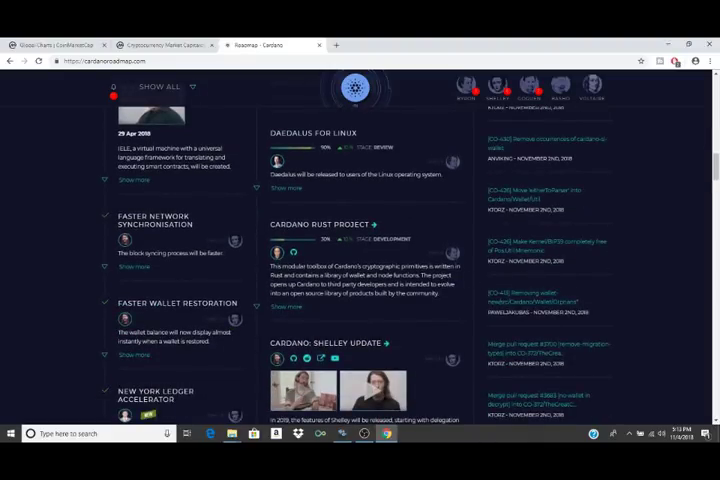
{"action": "scroll", "scroll_direction": "down", "scroll_amount": 3}
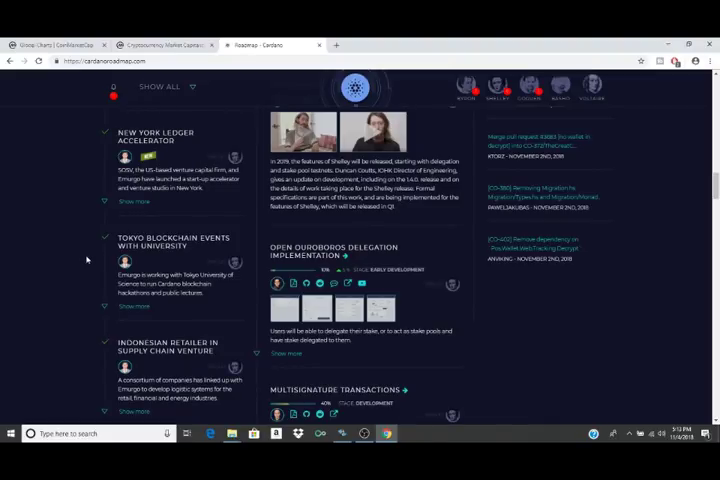
Return to the CoinMarketCap ranking table with Cardano at rank 8.
{"action": "left_click", "coordinate": [170, 44]}
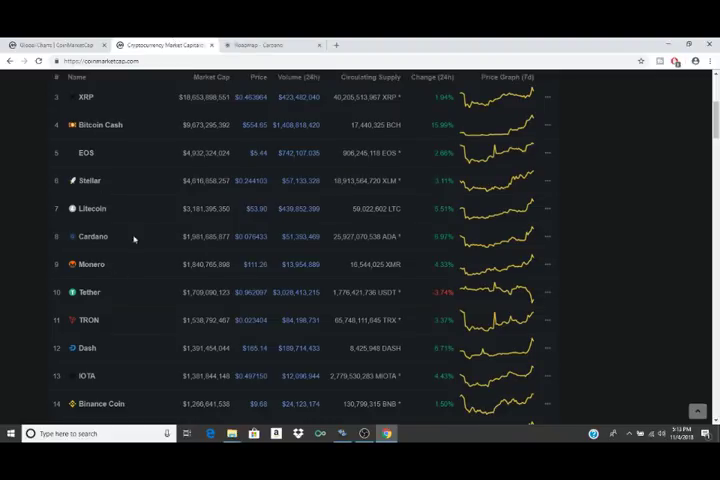
{"action": "mouse_move", "coordinate": [119, 283]}
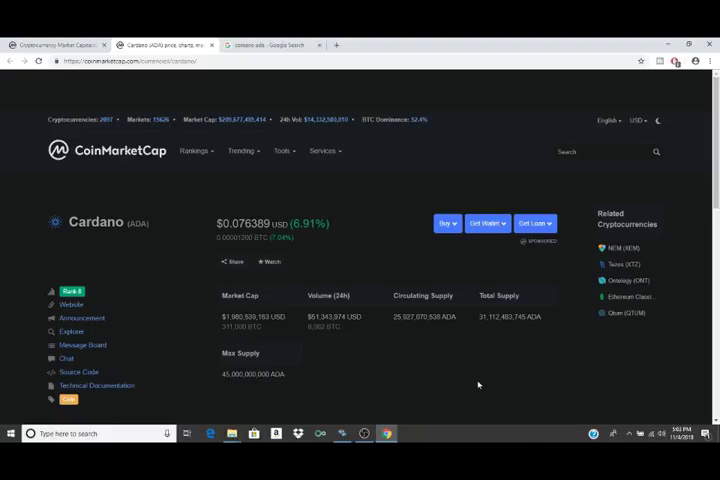
{"action": "mouse_move", "coordinate": [592, 413]}
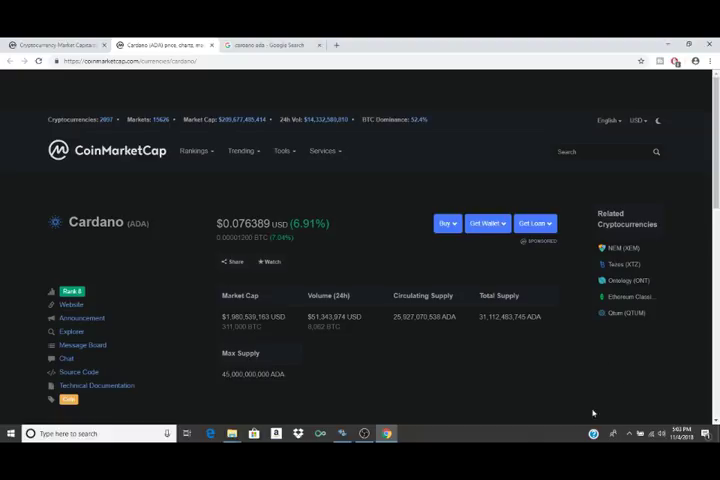
{"action": "mouse_move", "coordinate": [410, 272]}
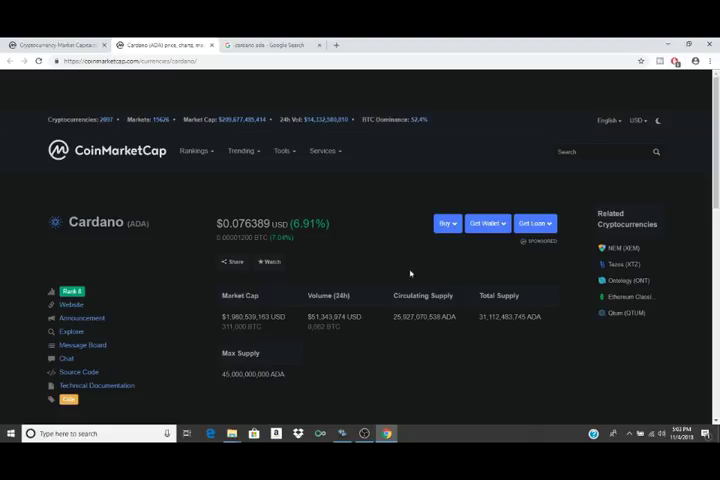
{"action": "mouse_move", "coordinate": [391, 236]}
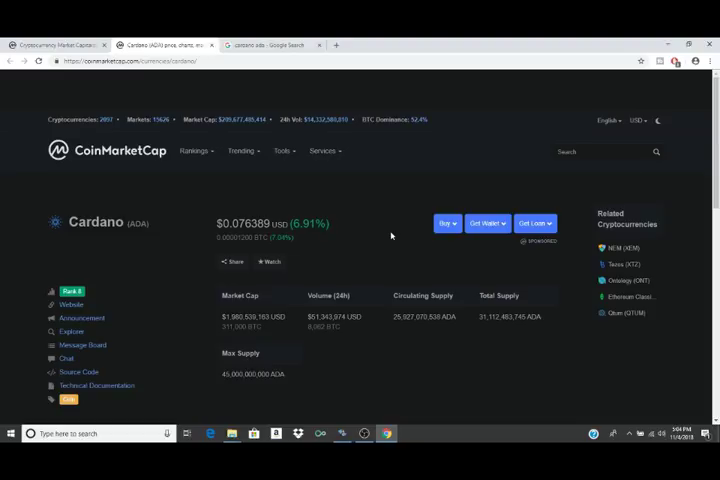
{"action": "mouse_move", "coordinate": [277, 255]}
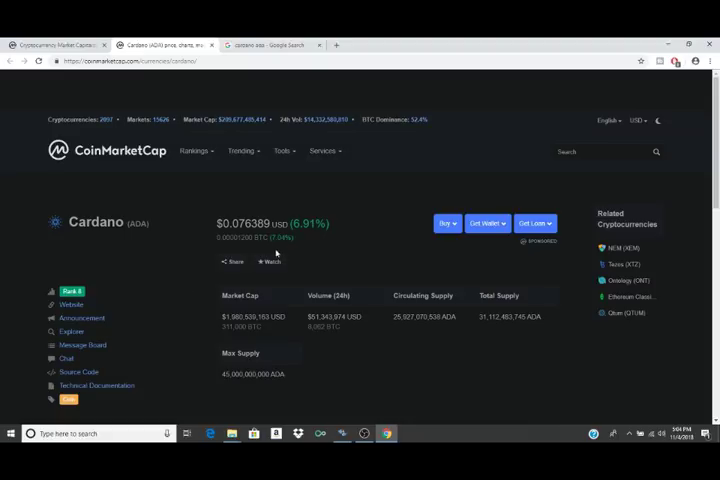
{"action": "mouse_move", "coordinate": [126, 241]}
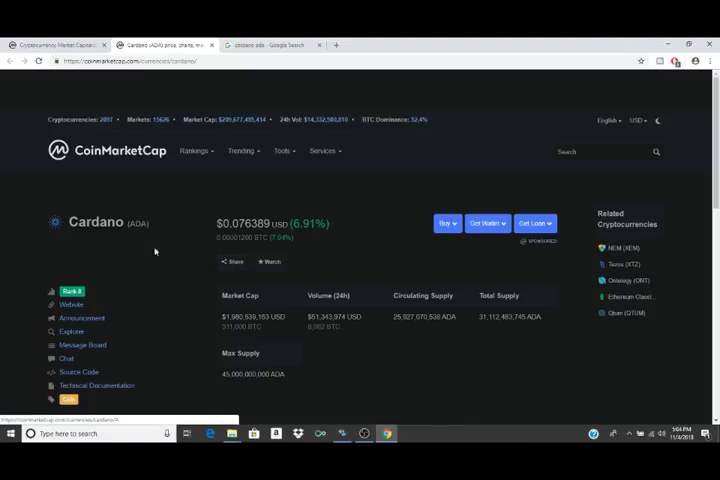
{"action": "mouse_move", "coordinate": [408, 209]}
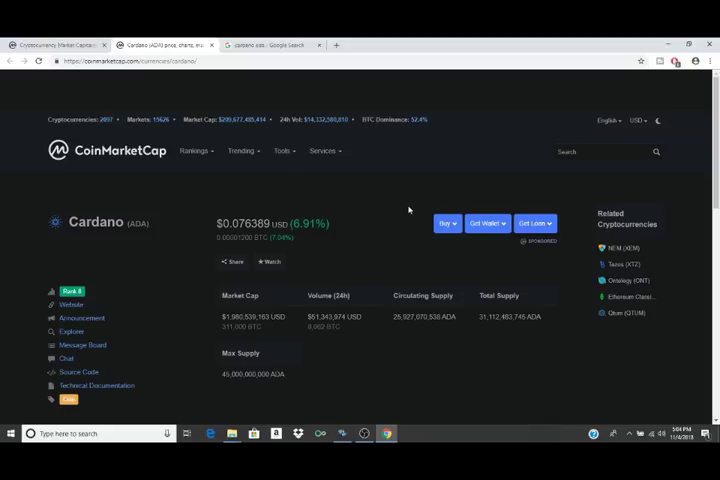
{"action": "mouse_move", "coordinate": [236, 173]}
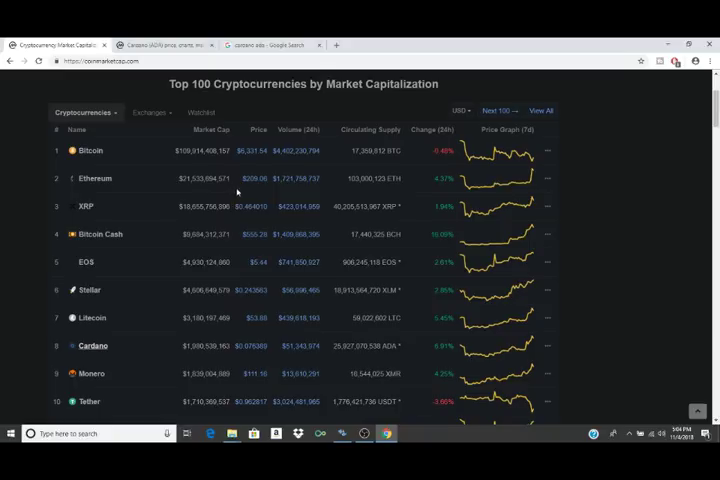
{"action": "mouse_move", "coordinate": [270, 145]}
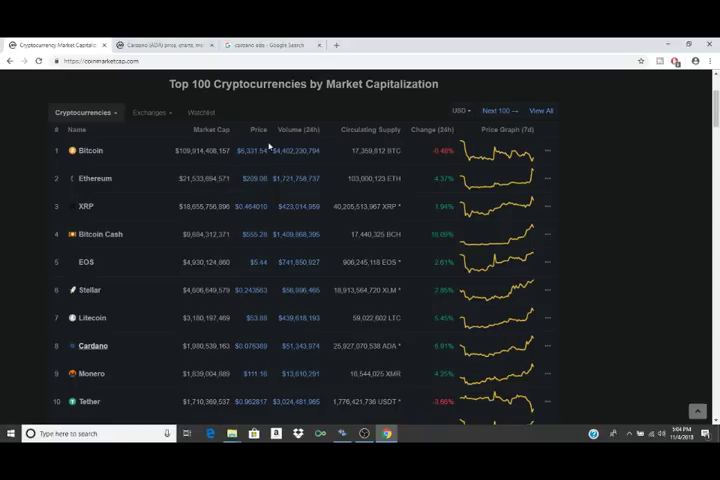
{"action": "mouse_move", "coordinate": [159, 160]}
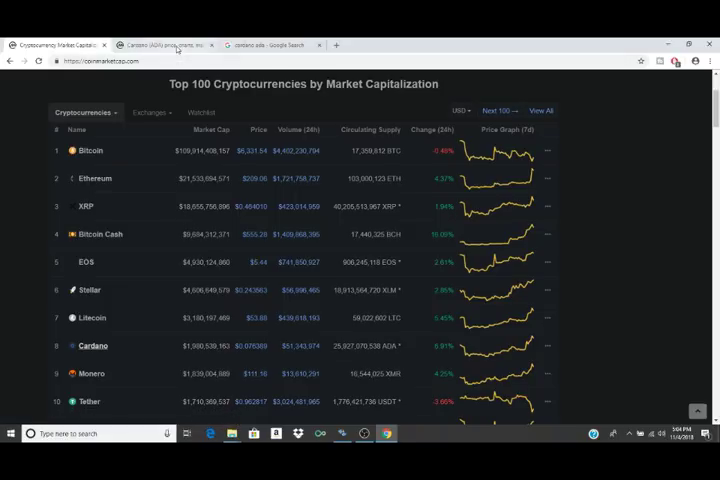
Bring back the Cardano (ADA) page showing its $0.076389 price and market data.
{"action": "left_click", "coordinate": [93, 345]}
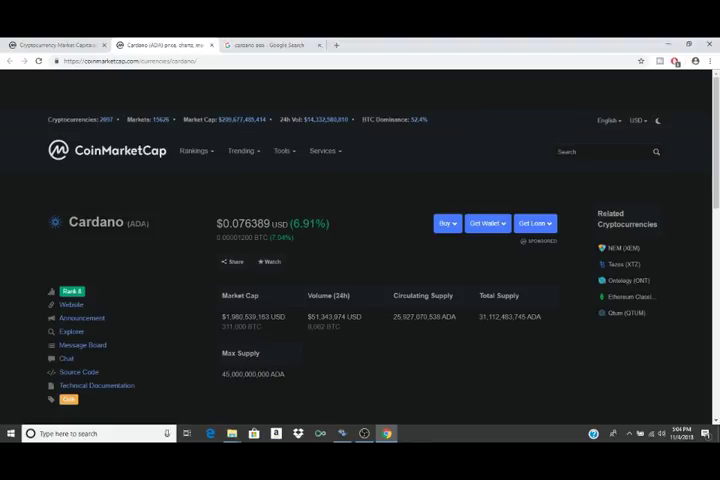
{"action": "mouse_move", "coordinate": [208, 223]}
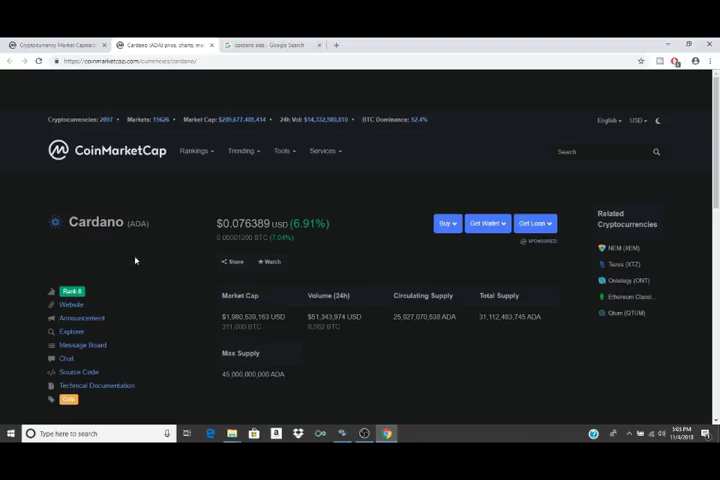
{"action": "mouse_move", "coordinate": [178, 231]}
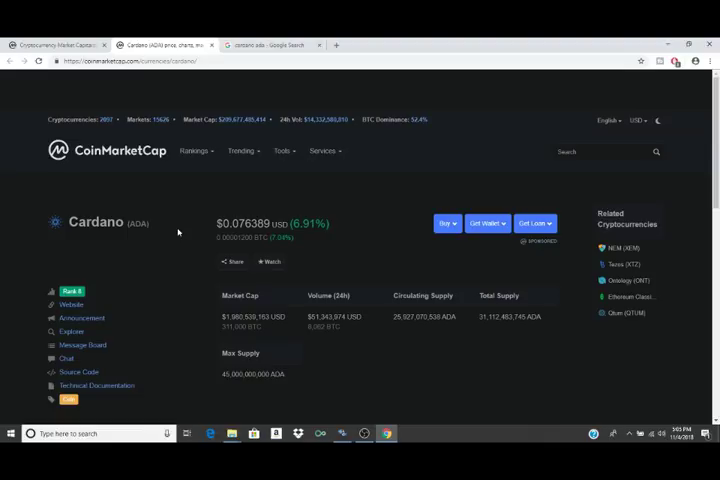
{"action": "mouse_move", "coordinate": [303, 187]}
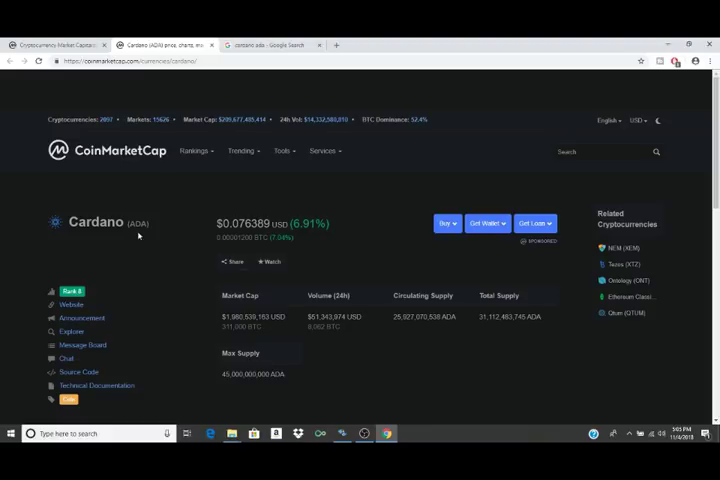
{"action": "mouse_move", "coordinate": [138, 237]}
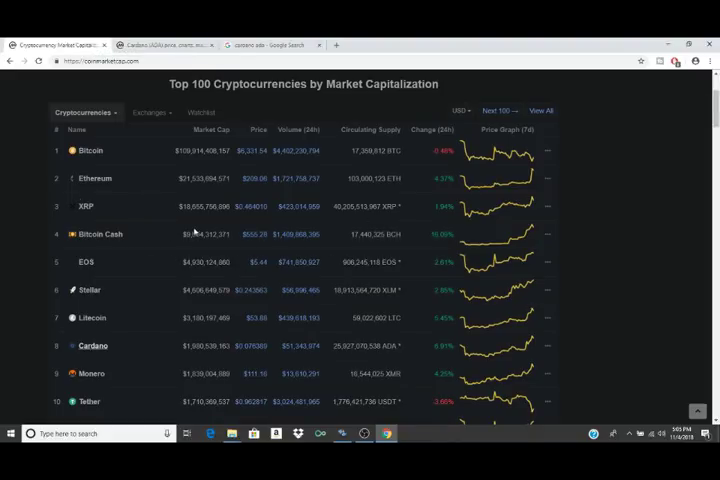
{"action": "mouse_move", "coordinate": [170, 250]}
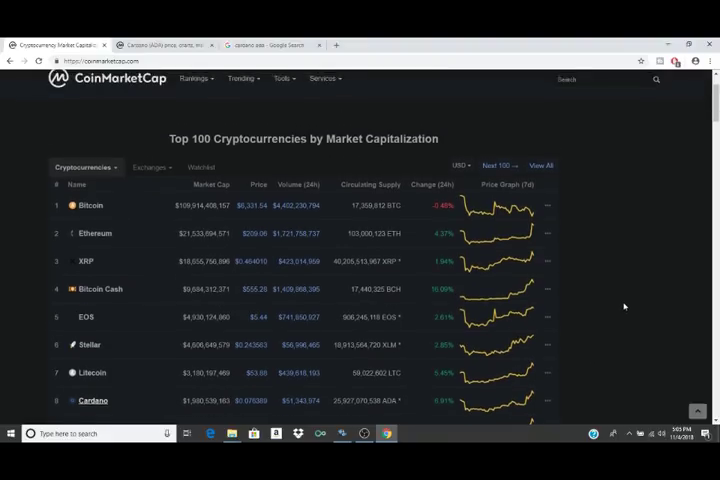
Look over the top-100 rankings, then switch to Google's 'cardano ada' results.
{"action": "scroll", "scroll_direction": "down", "scroll_amount": 3}
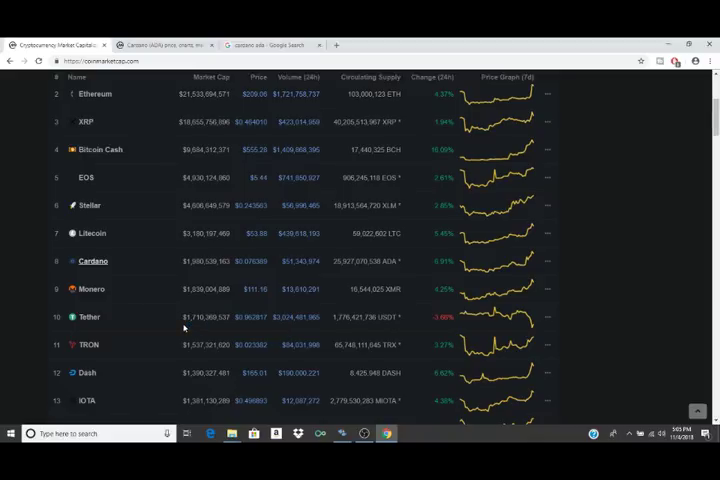
{"action": "scroll", "scroll_direction": "up", "scroll_amount": 3}
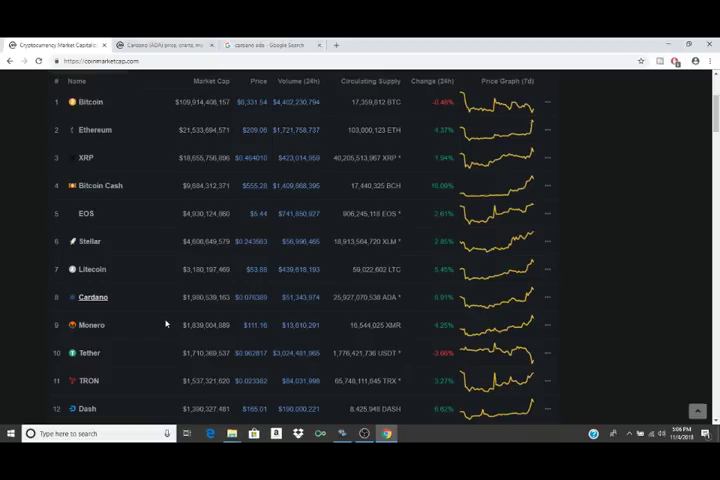
{"action": "mouse_move", "coordinate": [124, 198]}
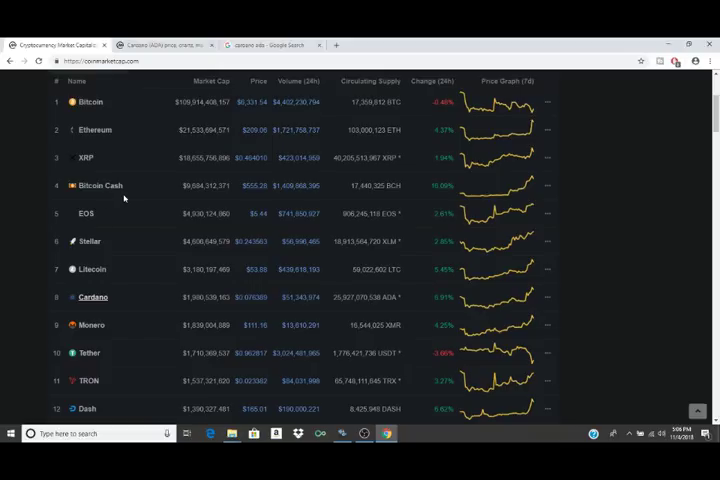
{"action": "scroll", "scroll_direction": "up", "scroll_amount": 3}
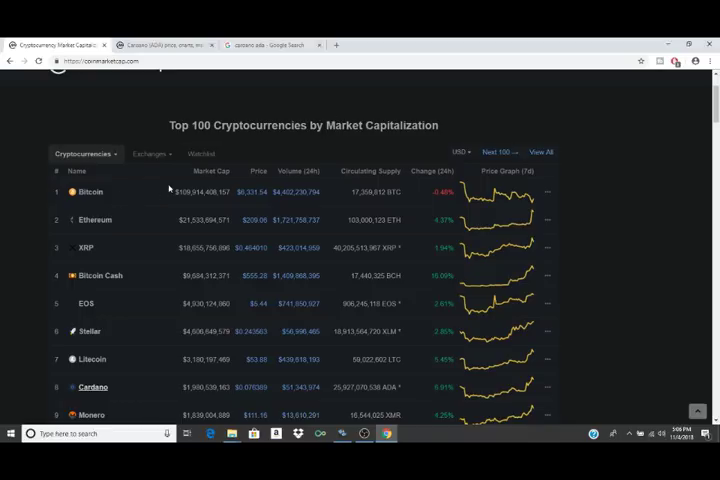
{"action": "mouse_move", "coordinate": [344, 211]}
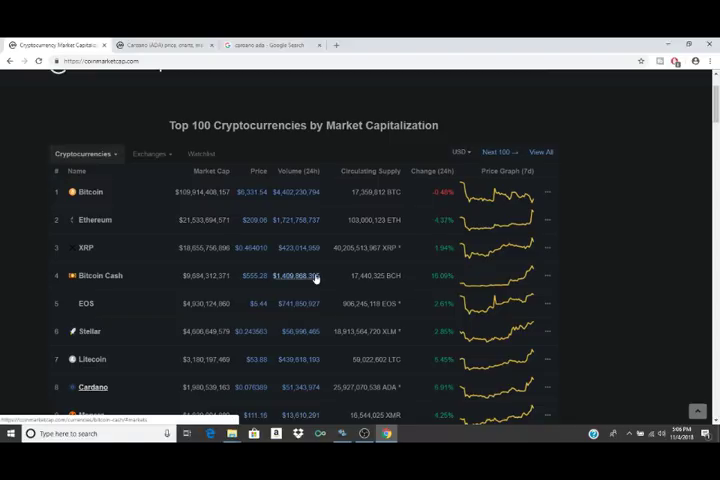
{"action": "mouse_move", "coordinate": [242, 308]}
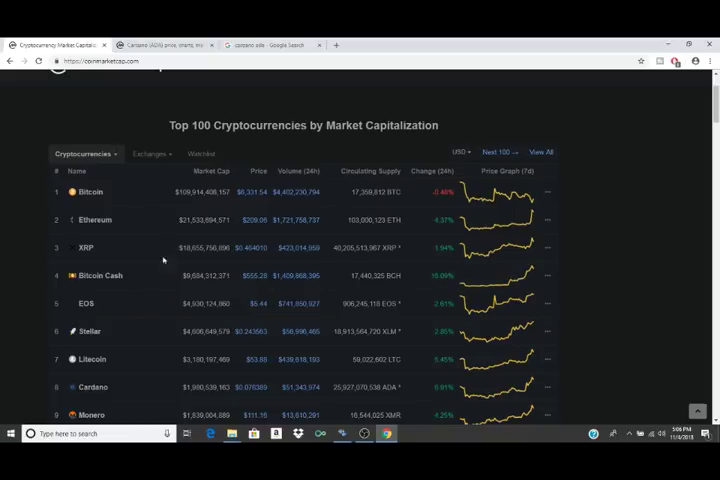
{"action": "mouse_move", "coordinate": [141, 228]}
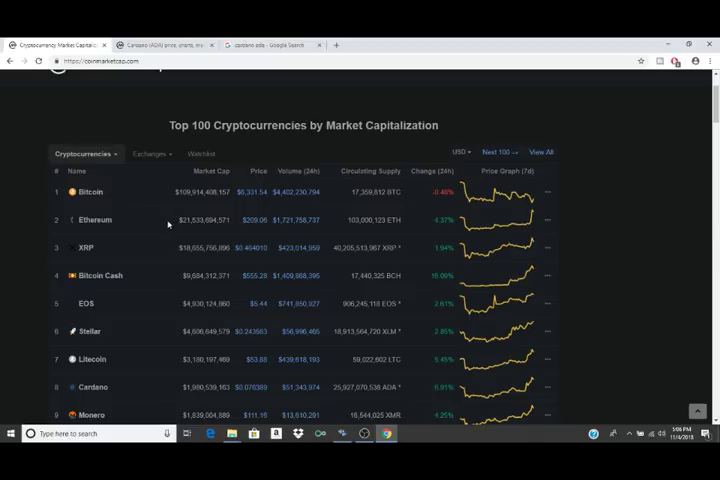
{"action": "mouse_move", "coordinate": [142, 227]}
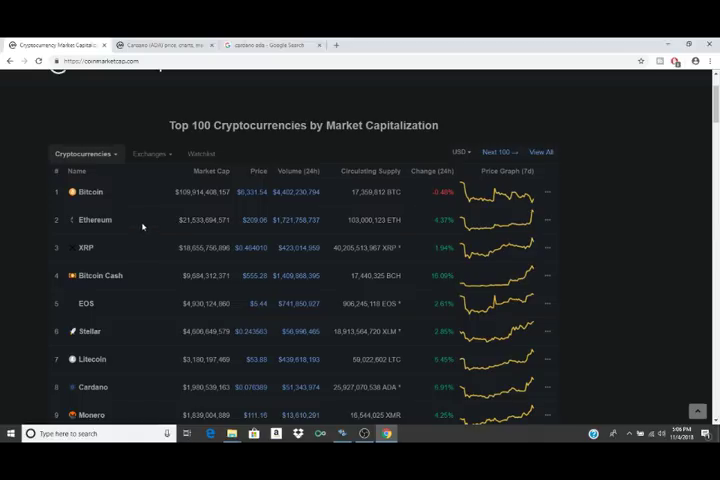
{"action": "mouse_move", "coordinate": [188, 273]}
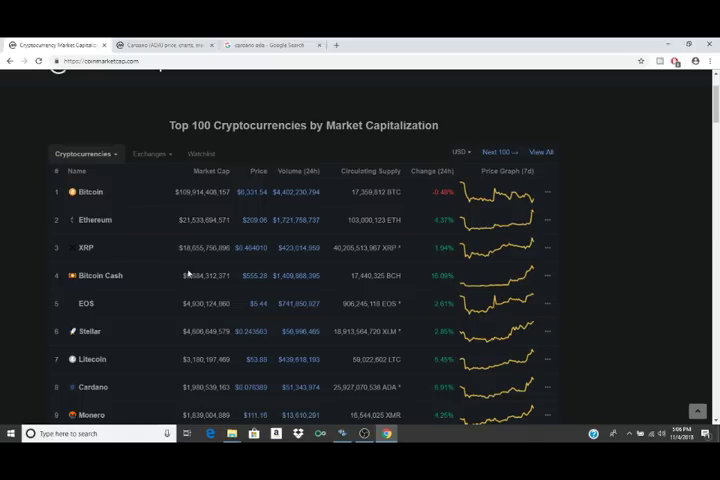
{"action": "mouse_move", "coordinate": [162, 283]}
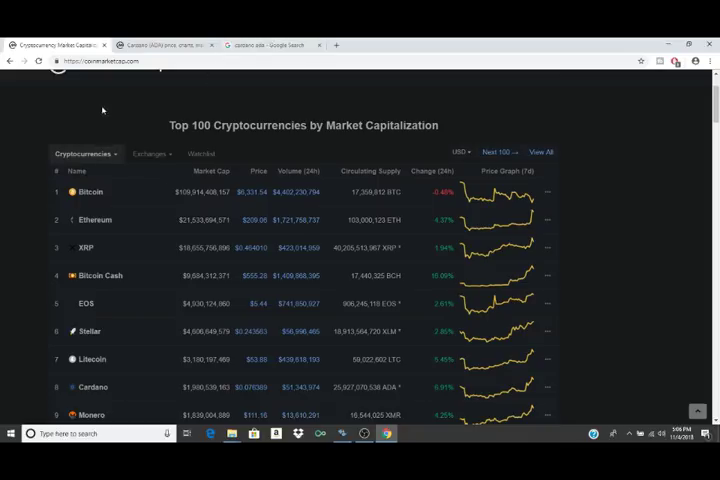
{"action": "left_click", "coordinate": [265, 38]}
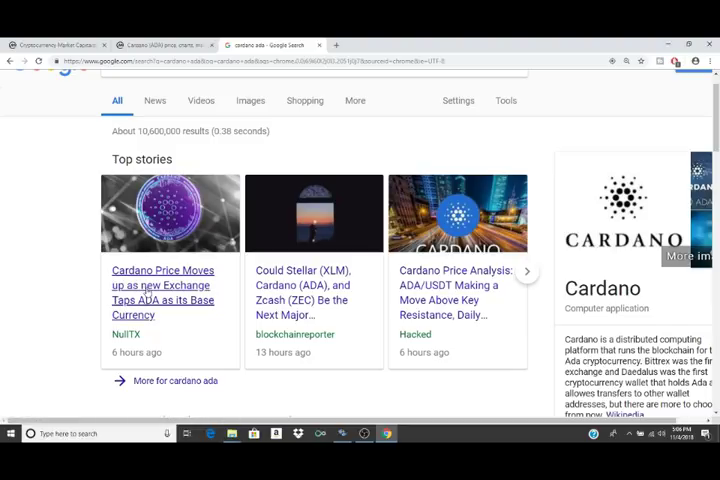
{"action": "mouse_move", "coordinate": [152, 322]}
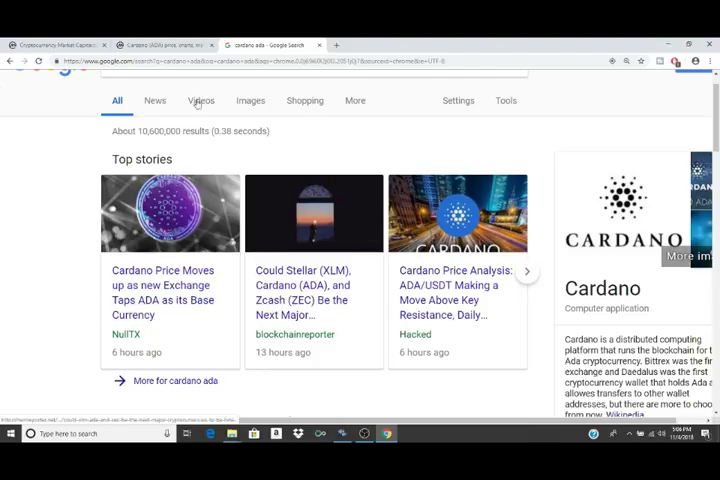
{"action": "mouse_move", "coordinate": [337, 190]}
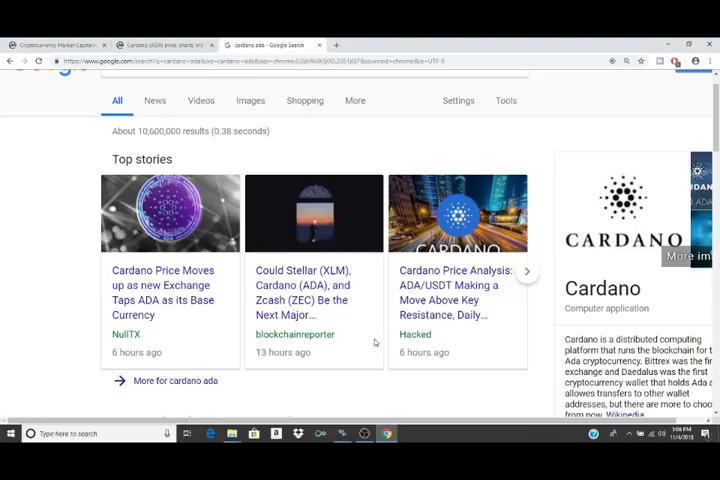
{"action": "mouse_move", "coordinate": [490, 375]}
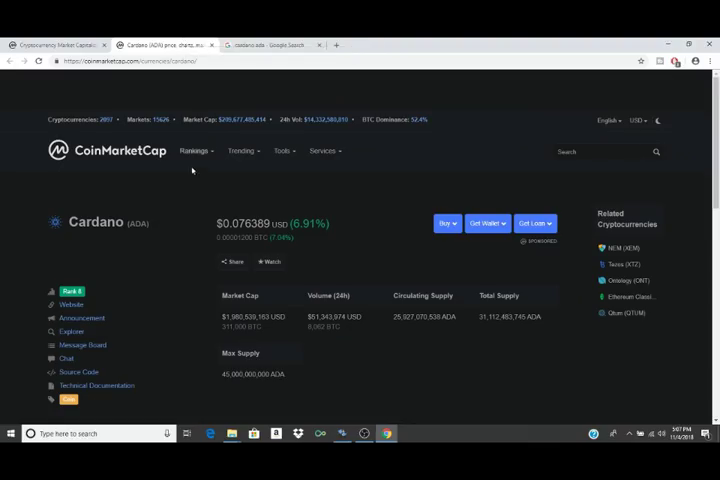
{"action": "mouse_move", "coordinate": [259, 201]}
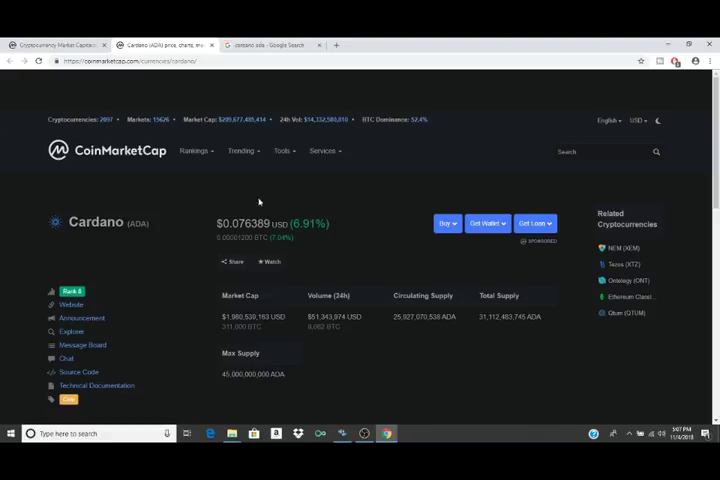
{"action": "mouse_move", "coordinate": [208, 187]}
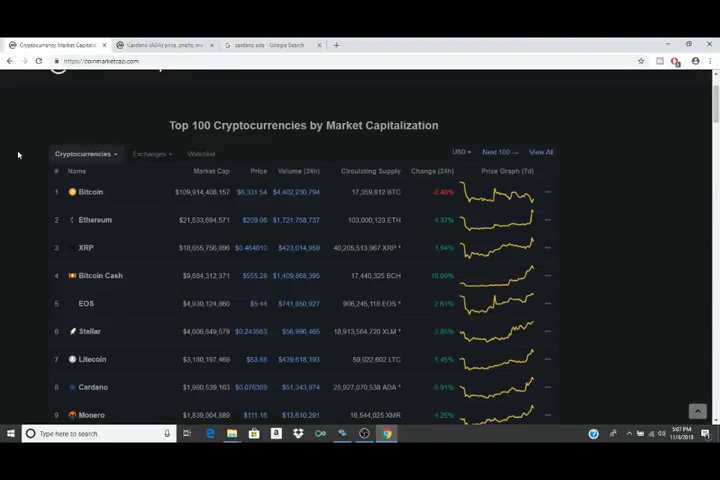
{"action": "mouse_move", "coordinate": [226, 157]}
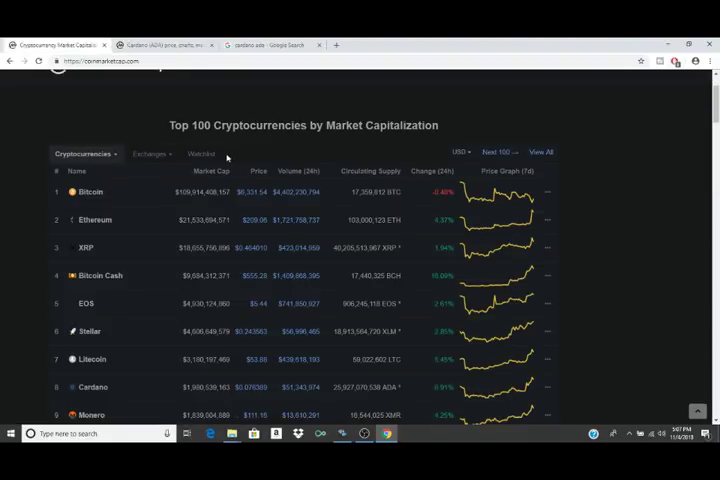
{"action": "mouse_move", "coordinate": [54, 293]}
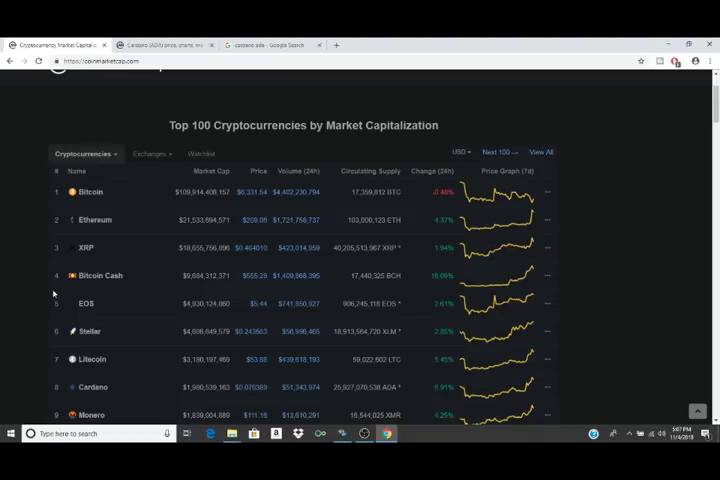
{"action": "mouse_move", "coordinate": [168, 366]}
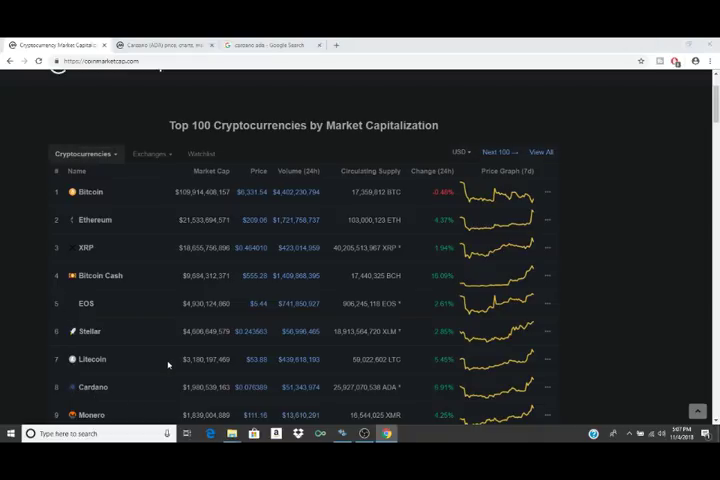
{"action": "mouse_move", "coordinate": [170, 358]}
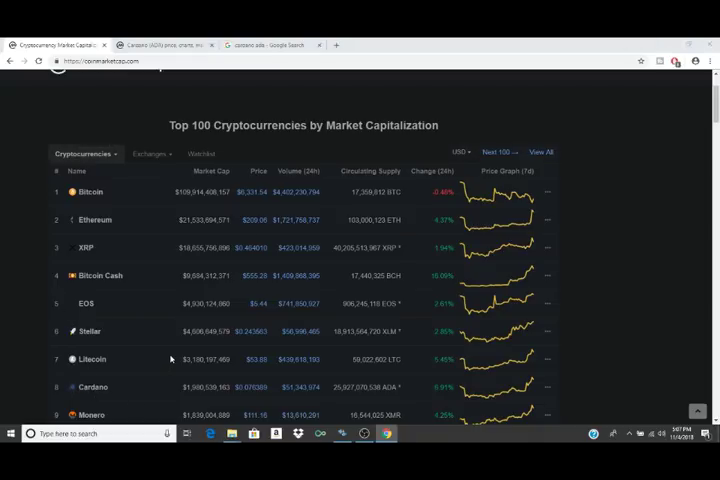
Open CoinMarketCap's Global Charts page showing the Total Market Capitalization chart.
{"action": "left_click", "coordinate": [362, 434]}
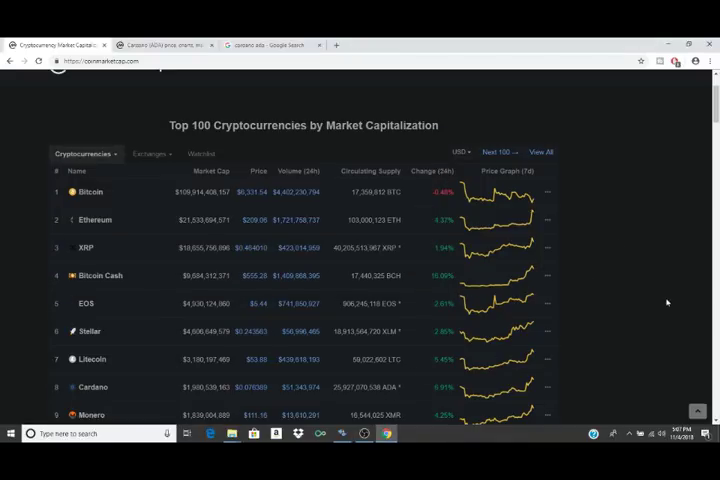
{"action": "scroll", "scroll_direction": "down", "scroll_amount": 3}
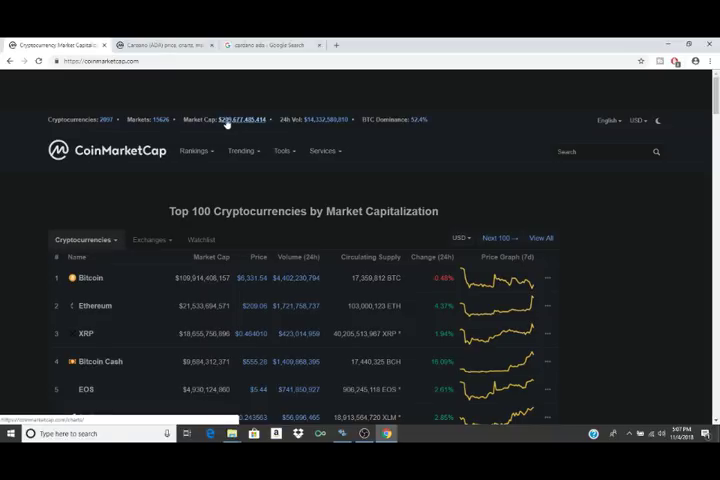
{"action": "left_click", "coordinate": [231, 119]}
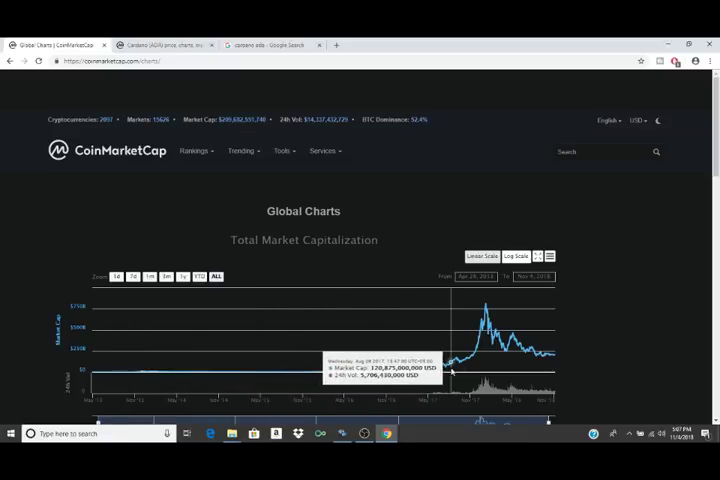
{"action": "mouse_move", "coordinate": [390, 294]}
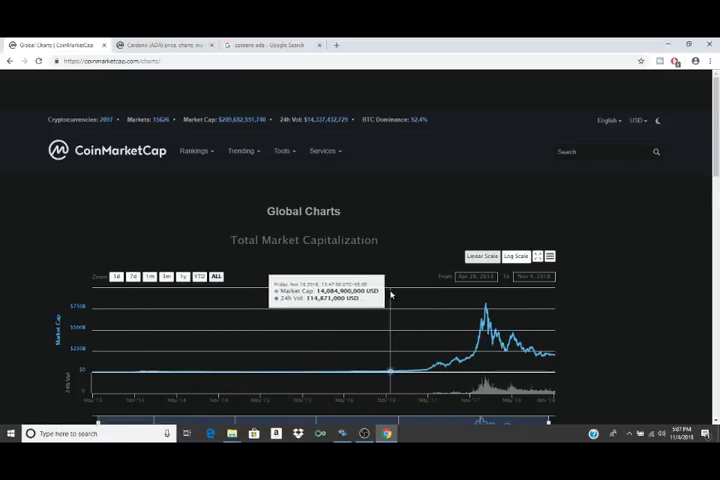
{"action": "mouse_move", "coordinate": [305, 177]}
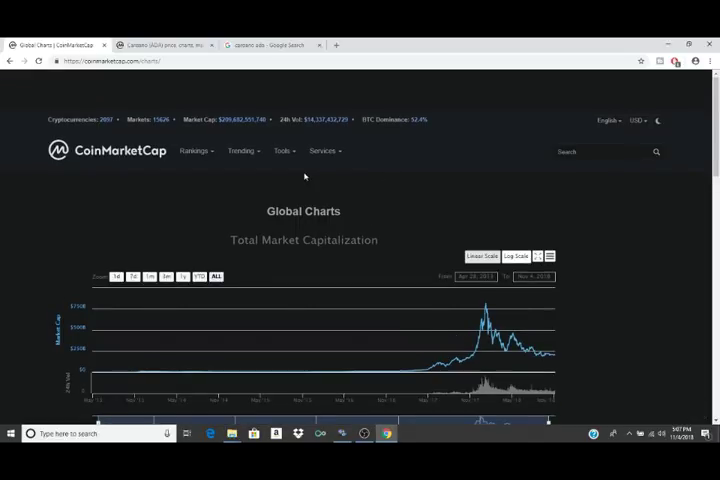
Return to the Cardano (ADA) price page tab.
{"action": "left_click", "coordinate": [160, 42]}
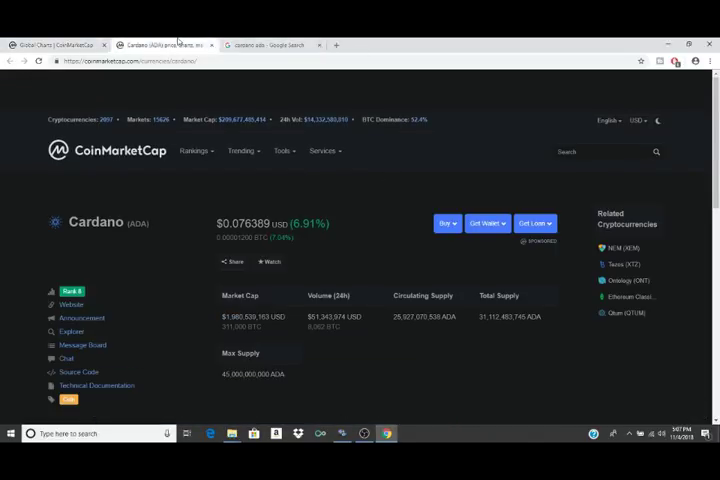
{"action": "mouse_move", "coordinate": [174, 245]}
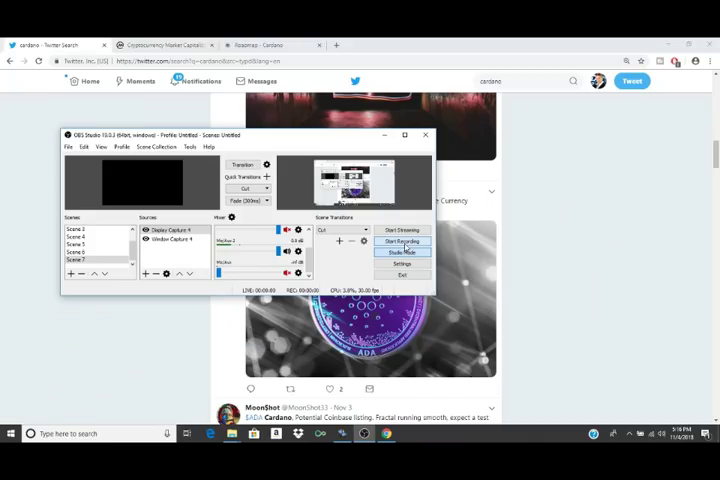
Open the Twitter 'cardano' search and scroll to tweets about ADA exchange listings.
{"action": "left_click", "coordinate": [404, 134]}
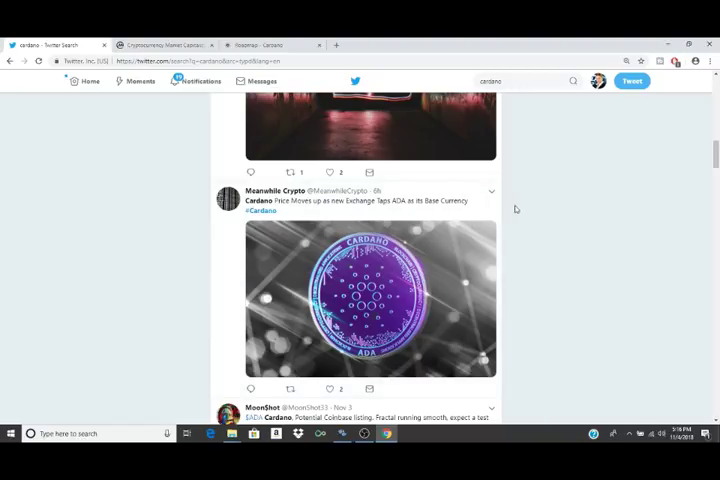
{"action": "mouse_move", "coordinate": [558, 223]}
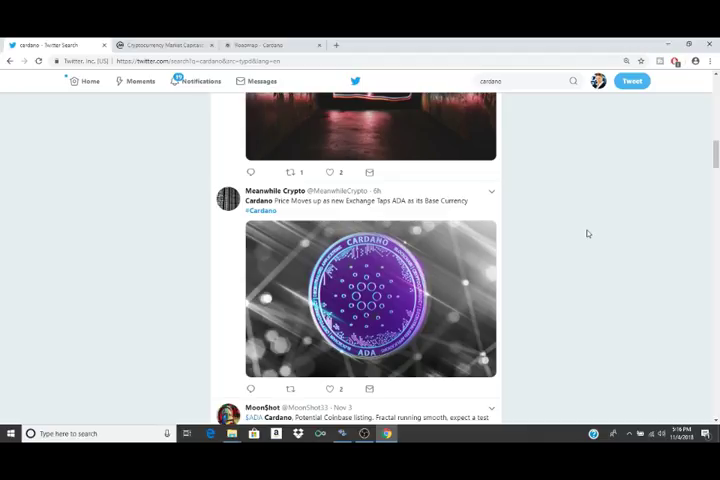
{"action": "scroll", "scroll_direction": "down", "scroll_amount": 3}
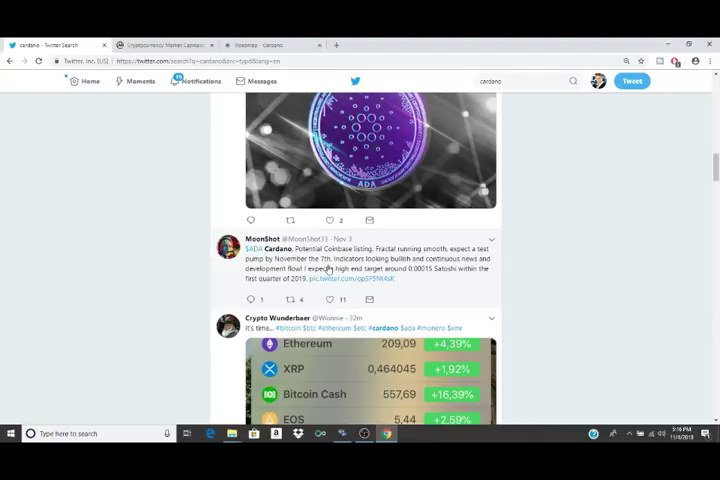
{"action": "mouse_move", "coordinate": [600, 331]}
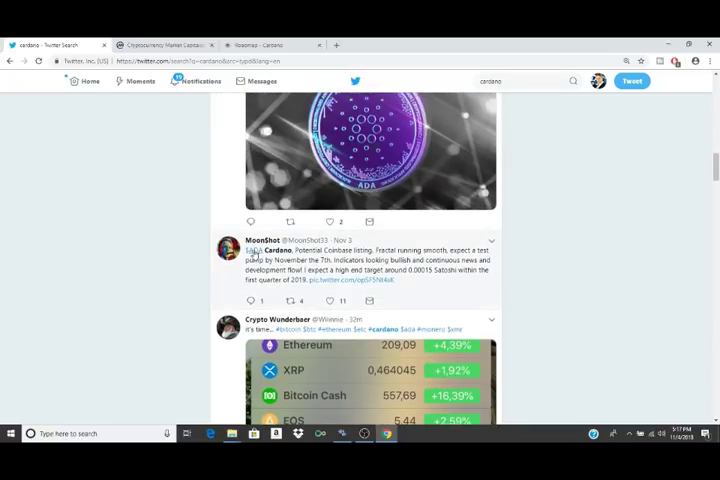
{"action": "scroll", "scroll_direction": "down", "scroll_amount": 3}
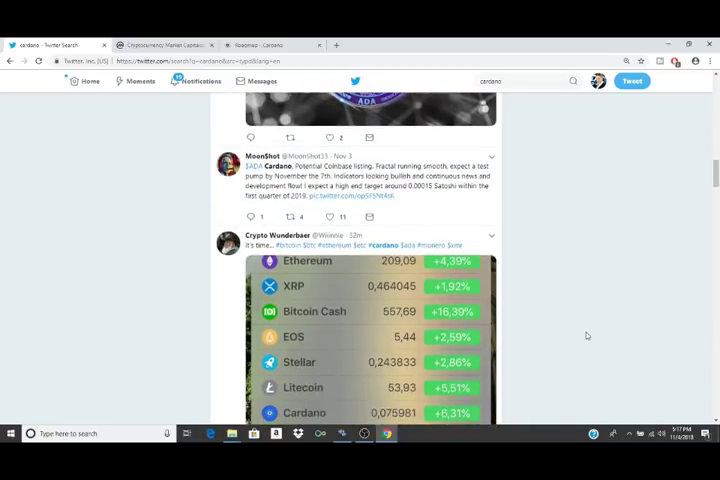
{"action": "scroll", "scroll_direction": "down", "scroll_amount": 3}
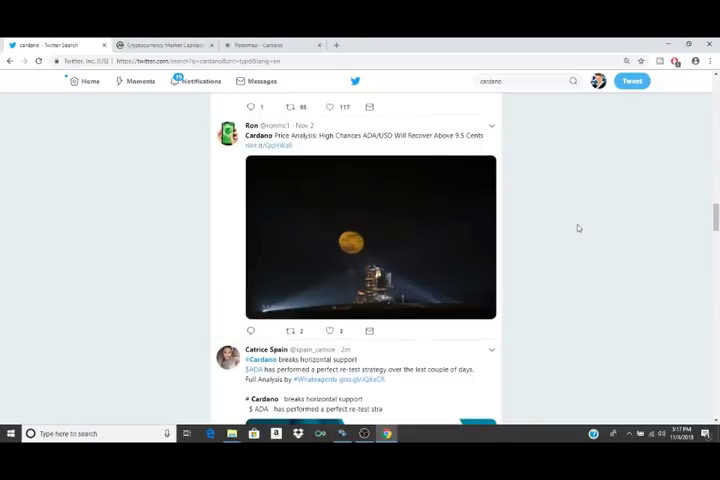
{"action": "scroll", "scroll_direction": "down", "scroll_amount": 3}
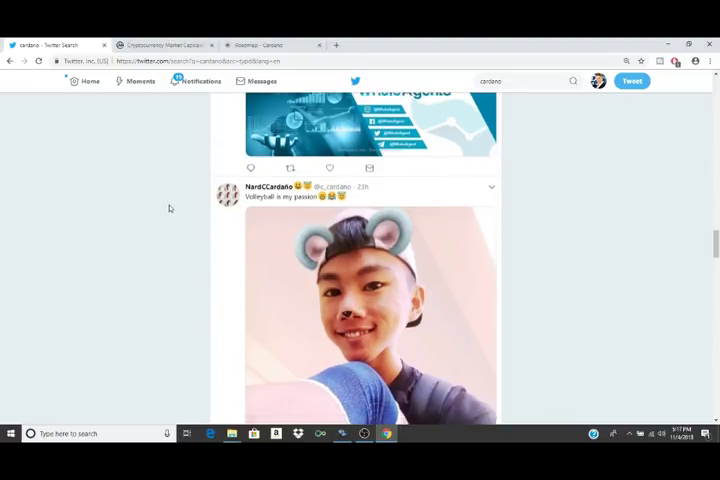
{"action": "scroll", "scroll_direction": "down", "scroll_amount": 3}
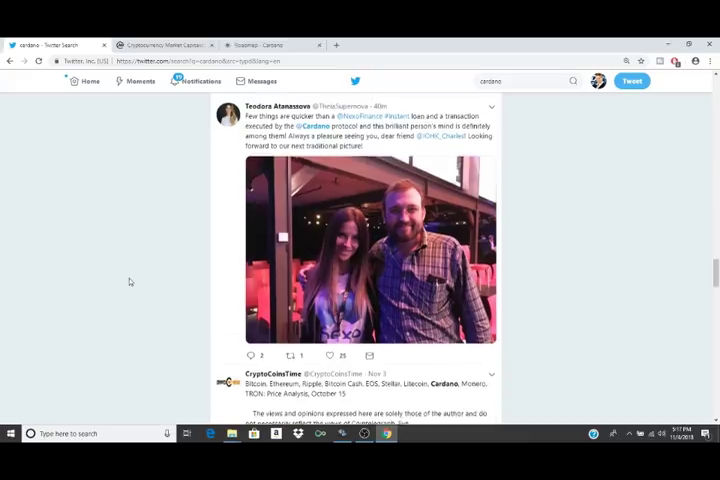
{"action": "scroll", "scroll_direction": "down", "scroll_amount": 3}
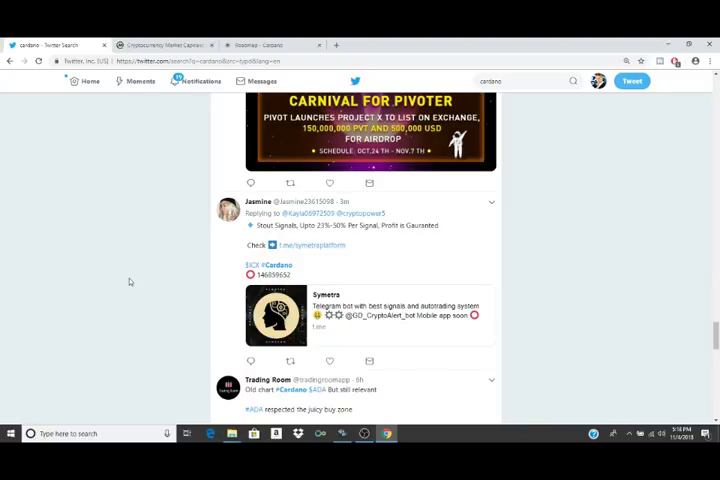
{"action": "mouse_move", "coordinate": [318, 337]}
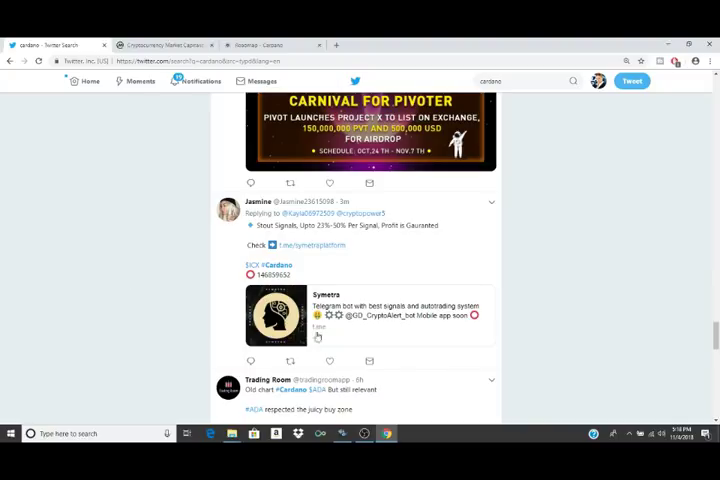
Scroll through the remaining Cardano tweets and click into the Twitter search box.
{"action": "scroll", "scroll_direction": "down", "scroll_amount": 3}
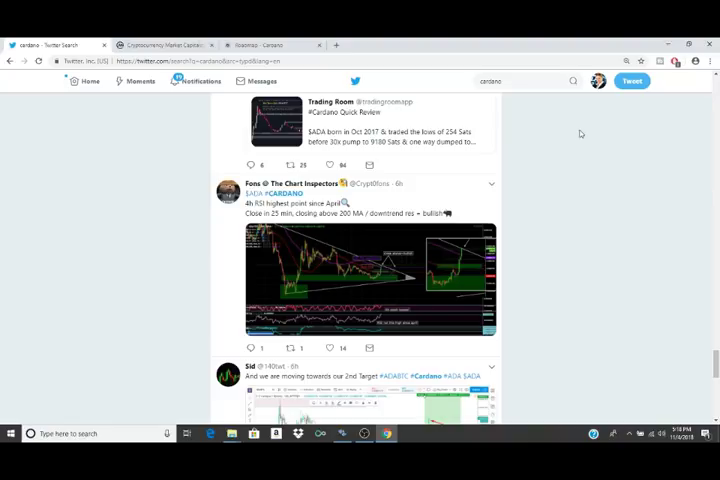
{"action": "mouse_move", "coordinate": [549, 214]}
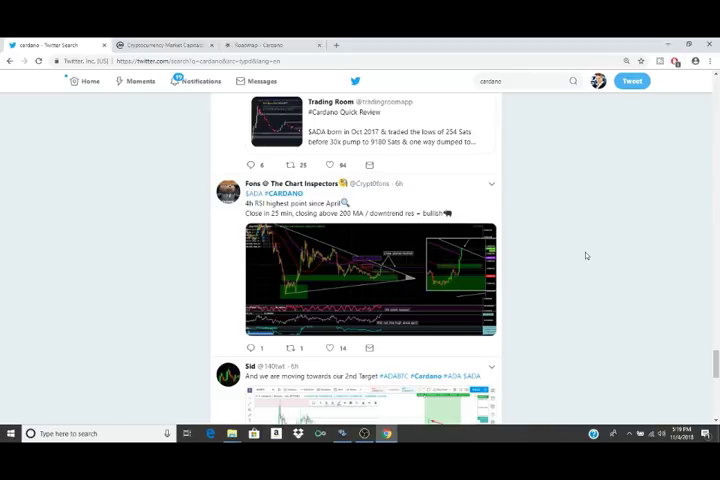
{"action": "scroll", "scroll_direction": "up", "scroll_amount": 3}
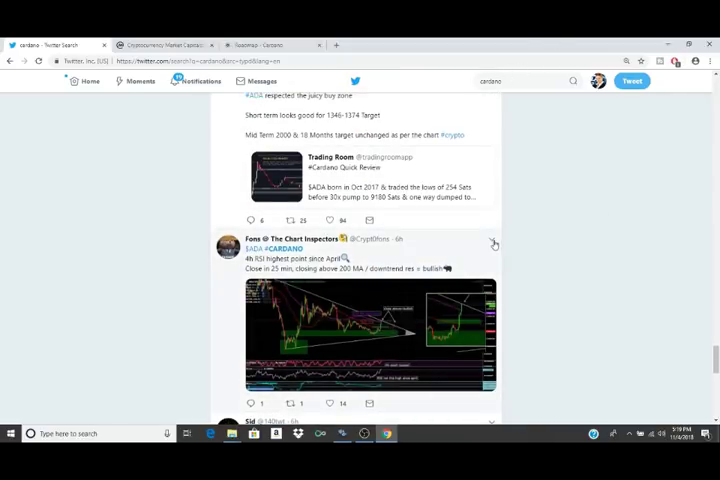
{"action": "left_click", "coordinate": [370, 335]}
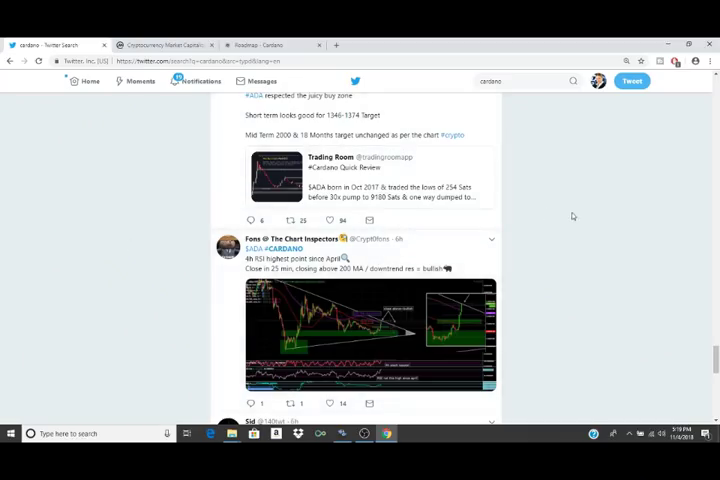
{"action": "scroll", "scroll_direction": "up", "scroll_amount": 3}
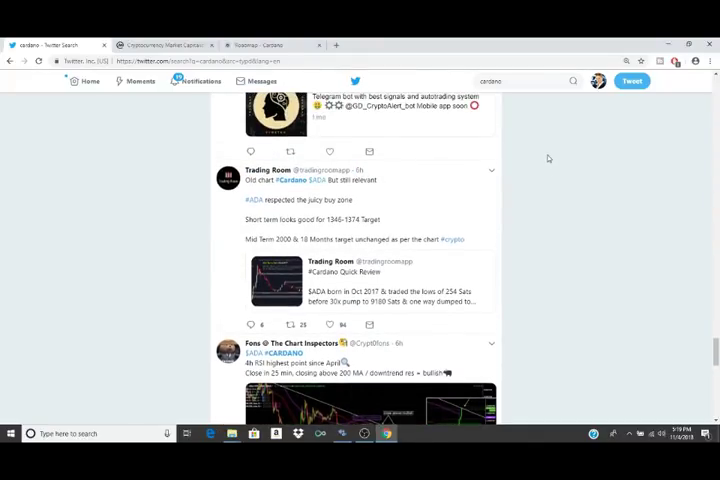
{"action": "left_click", "coordinate": [538, 81]}
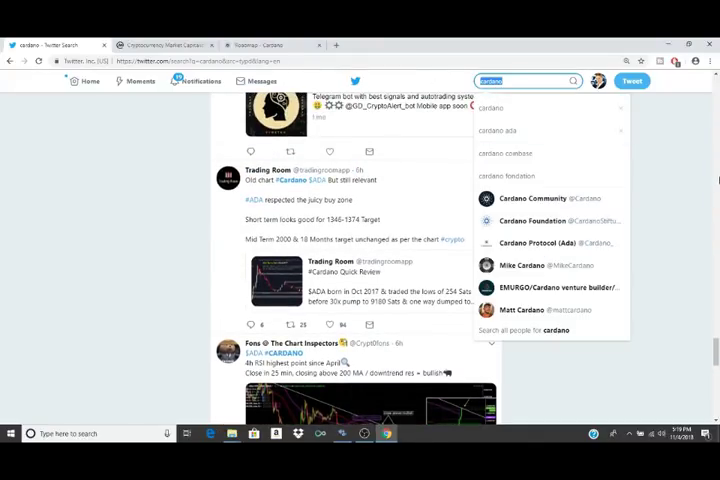
Search 'cry' and open the Crypto Tuber profile from the suggestions.
{"action": "type", "text": "cry"}
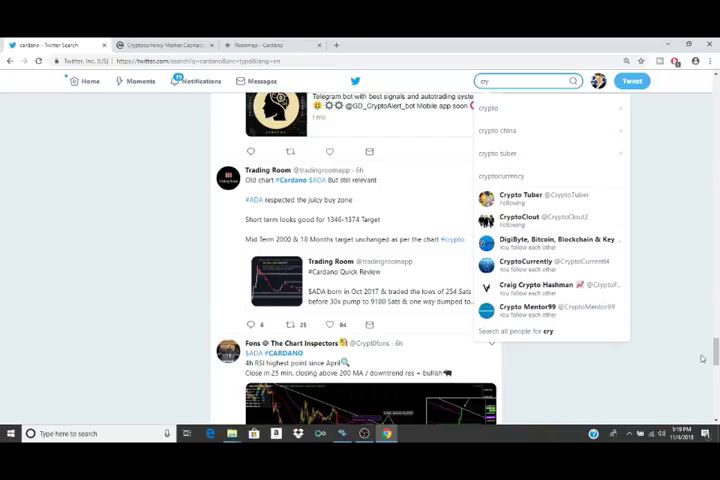
{"action": "left_click", "coordinate": [504, 205]}
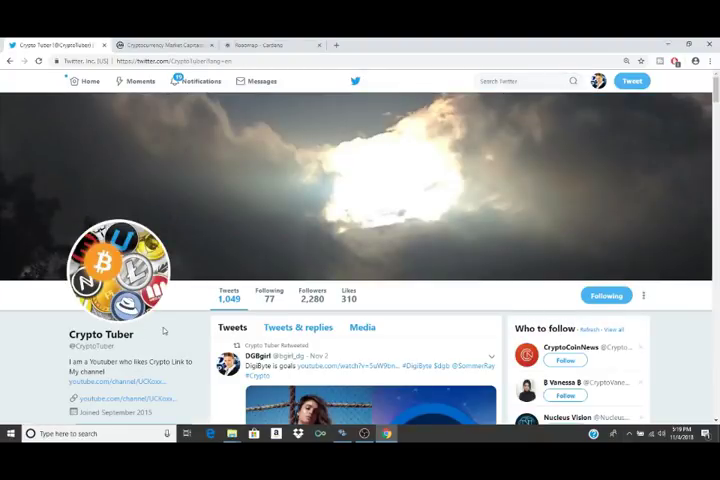
{"action": "mouse_move", "coordinate": [348, 175]}
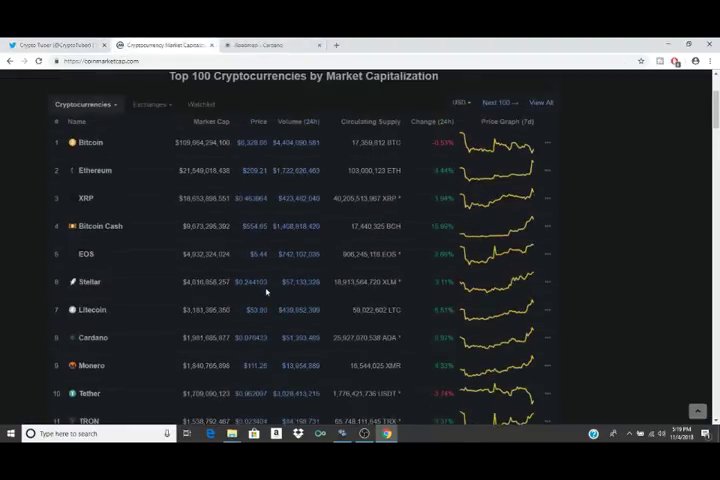
Open Cardano (ADA) from CoinMarketCap's Top 100 table to view its $0.076231 price.
{"action": "left_click", "coordinate": [92, 337]}
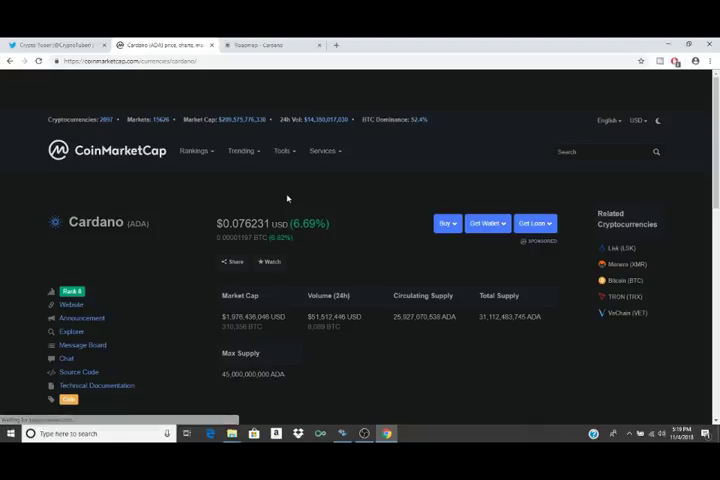
{"action": "mouse_move", "coordinate": [391, 295]}
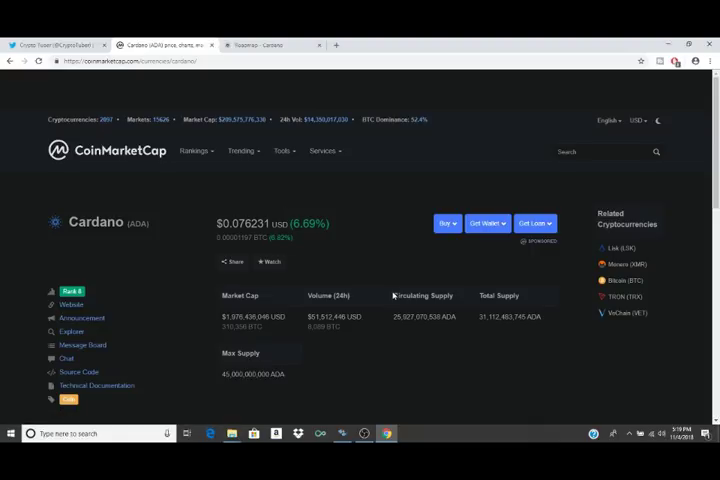
{"action": "mouse_move", "coordinate": [412, 346]}
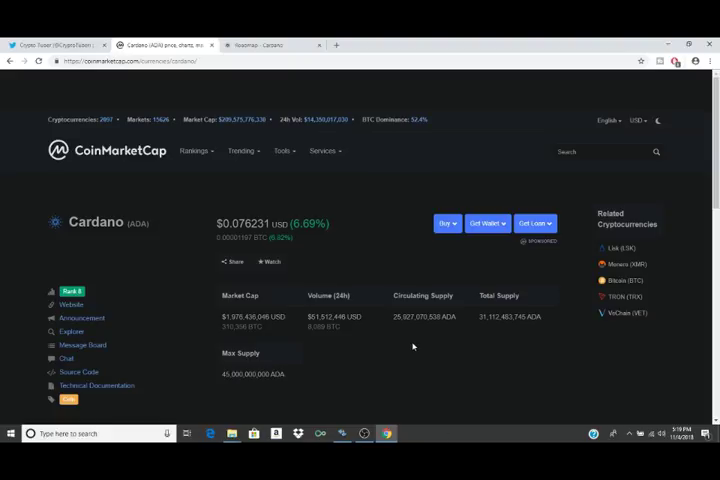